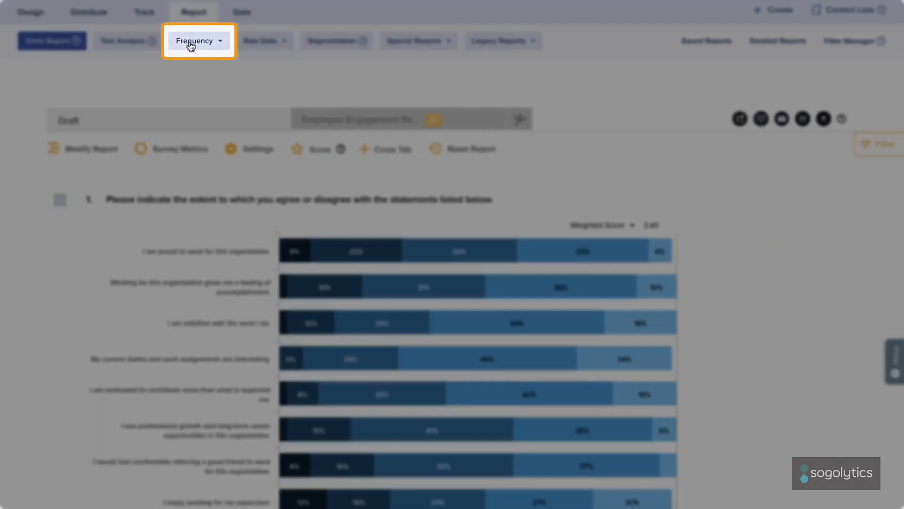
# Review the frequency report options and scroll through the report's questions
pyautogui.click(199, 40)
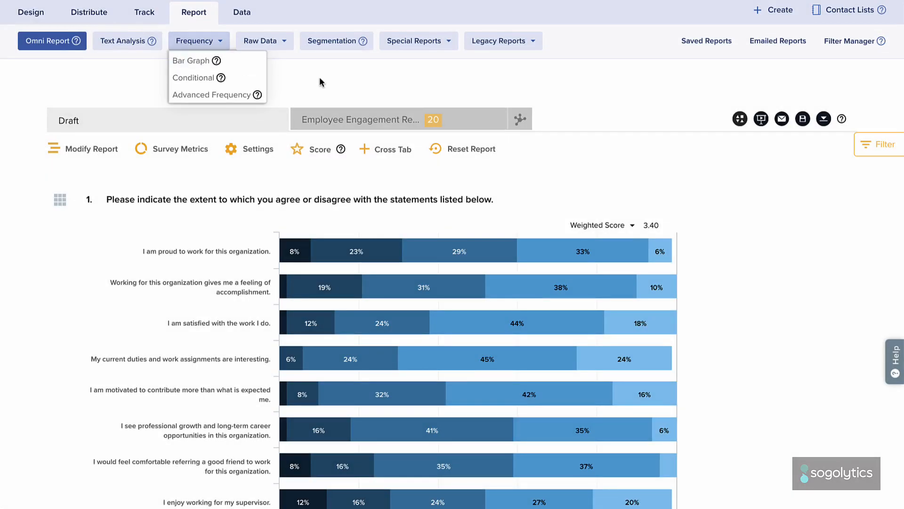
pyautogui.click(501, 41)
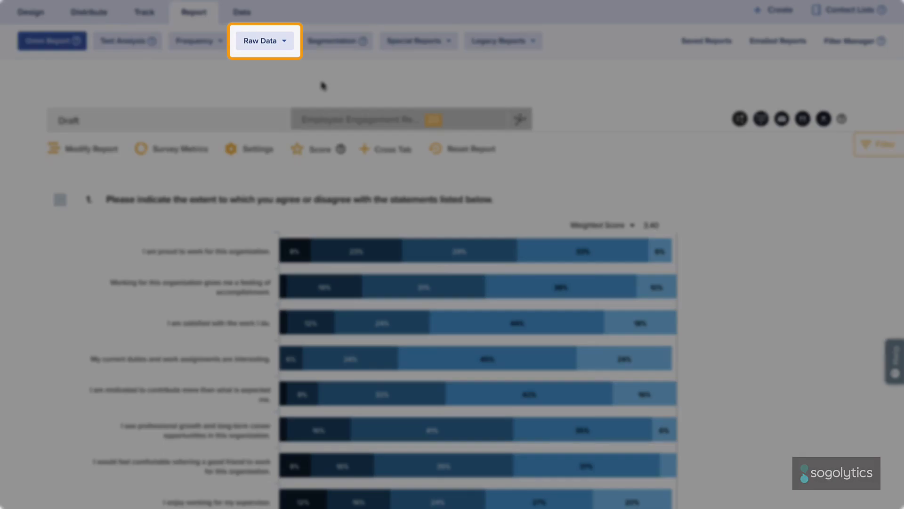
pyautogui.click(264, 40)
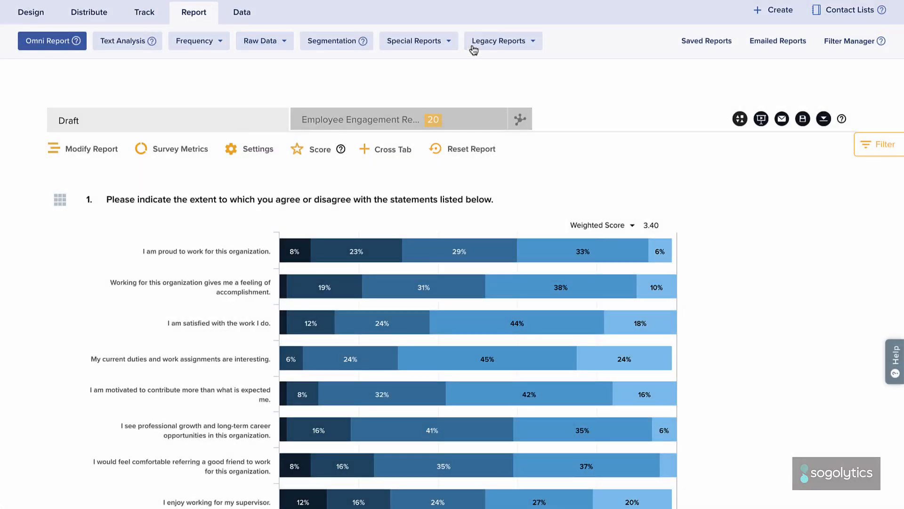
pyautogui.click(499, 41)
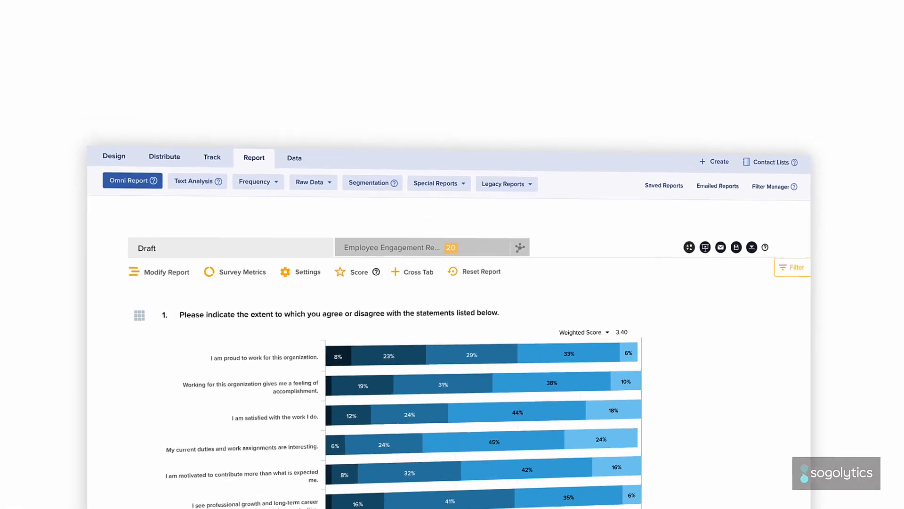
pyautogui.scroll(3)
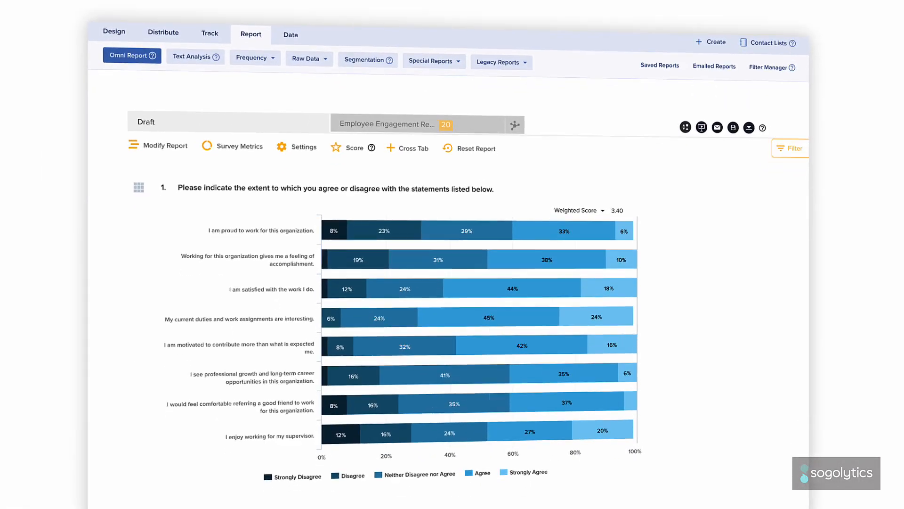
pyautogui.scroll(-3)
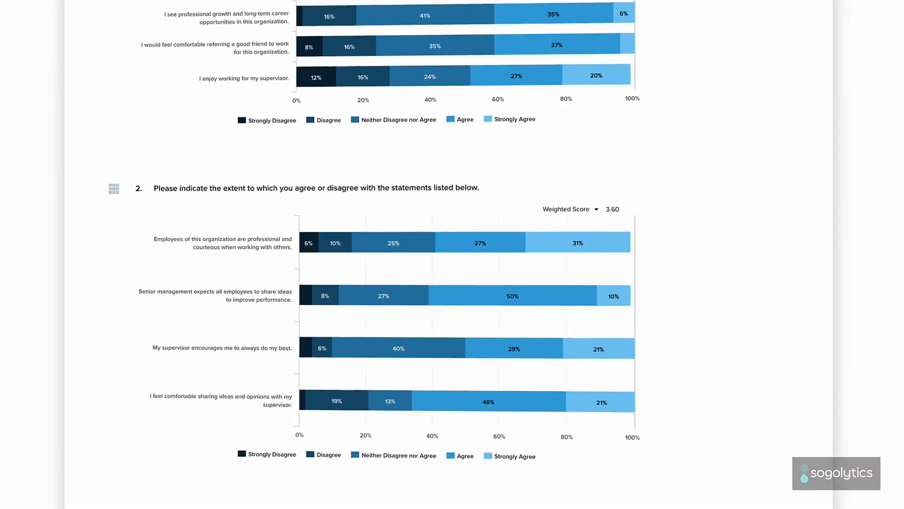
pyautogui.scroll(-3)
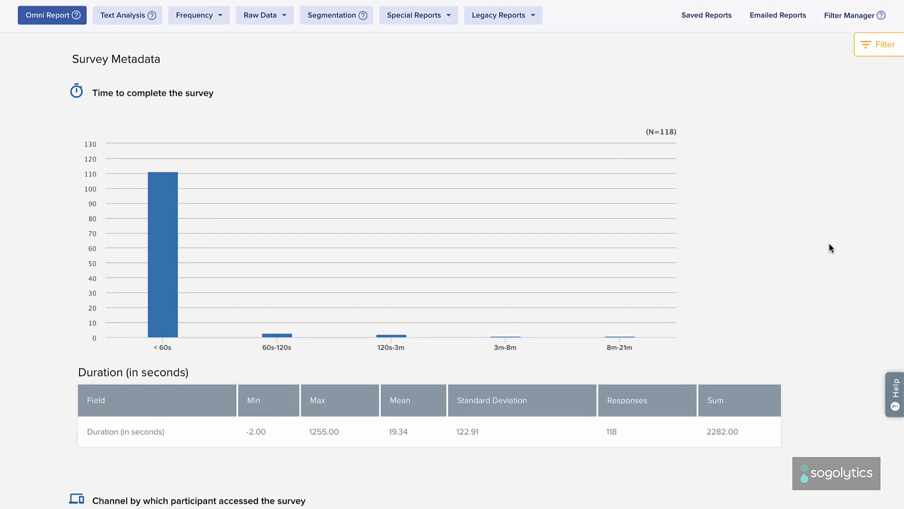
pyautogui.scroll(-3)
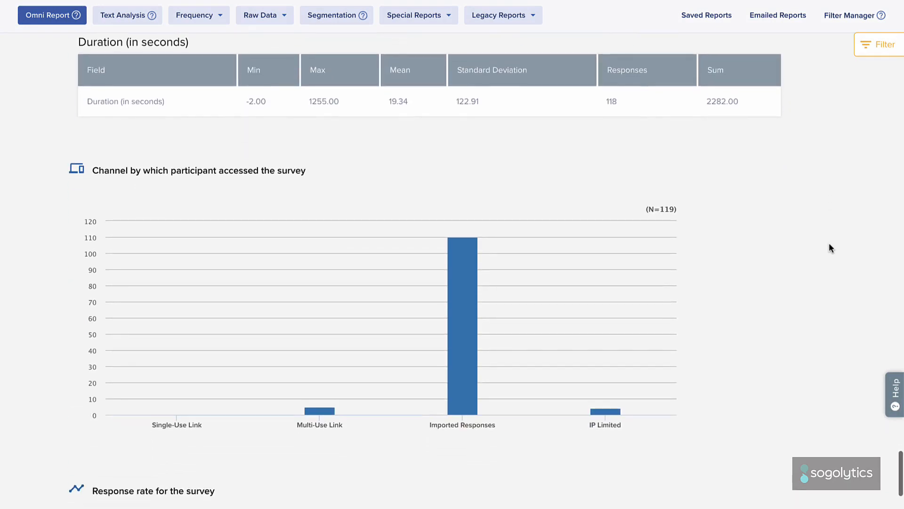
pyautogui.scroll(-3)
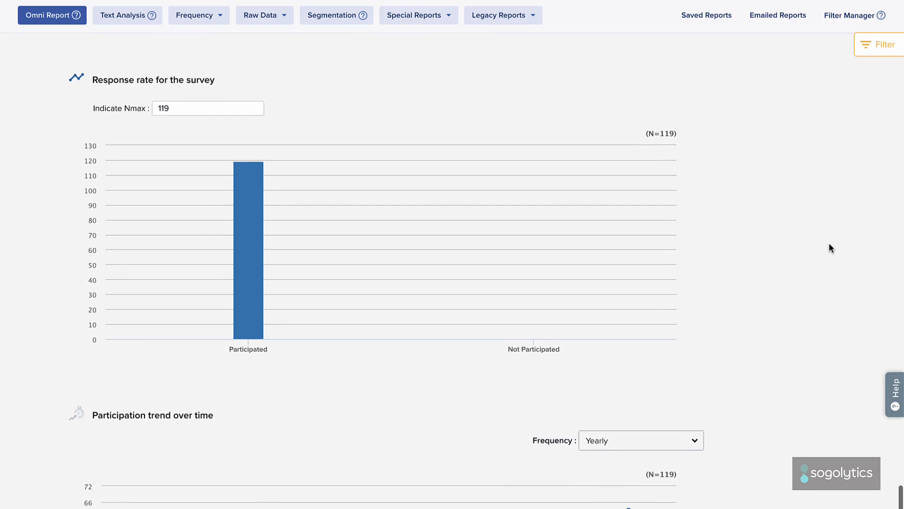
pyautogui.scroll(-3)
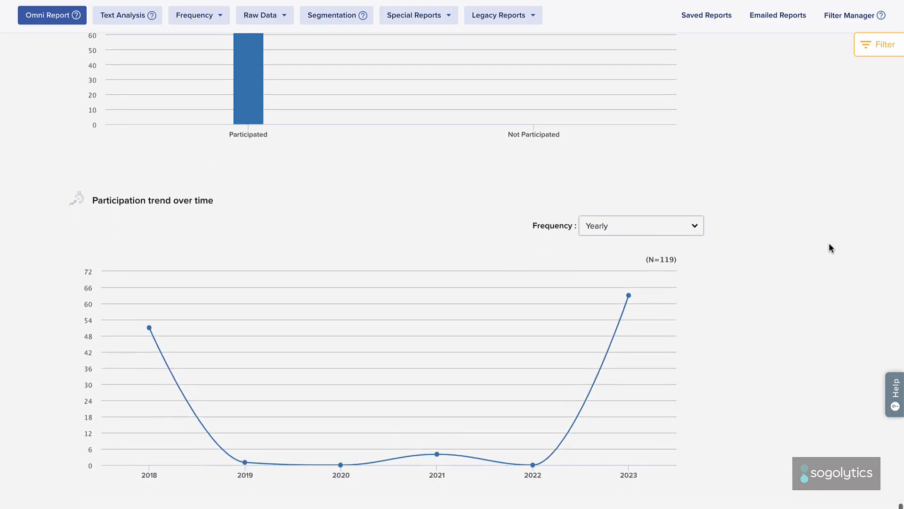
pyautogui.scroll(-3)
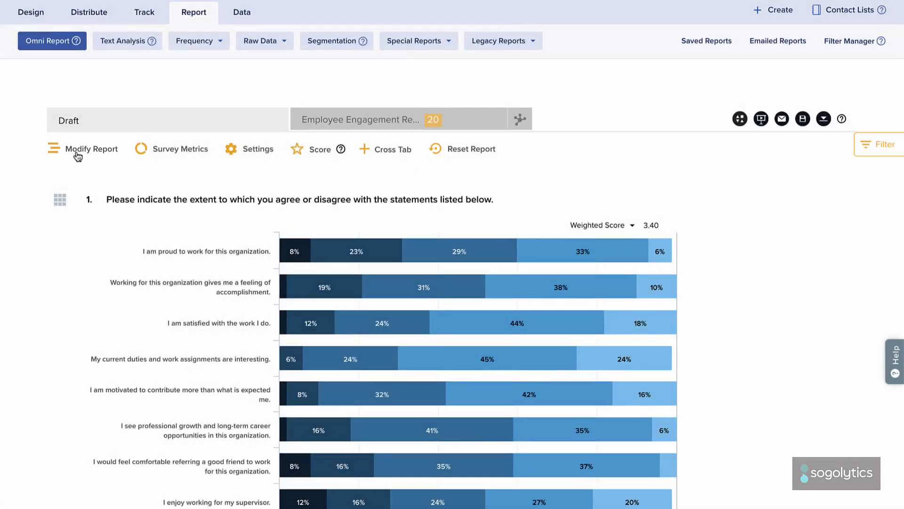
# Review the Rearrange Questions list and generate the report with the confirmed order
pyautogui.click(92, 149)
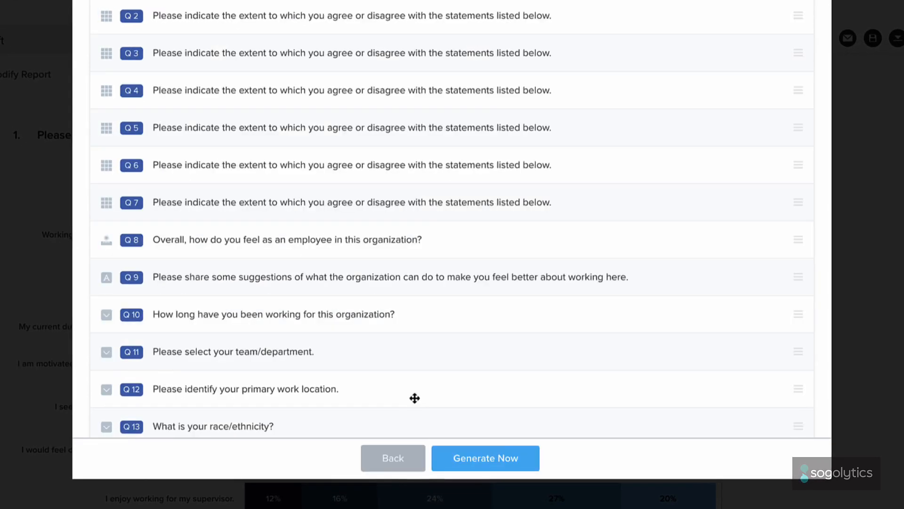
pyautogui.moveTo(412, 359)
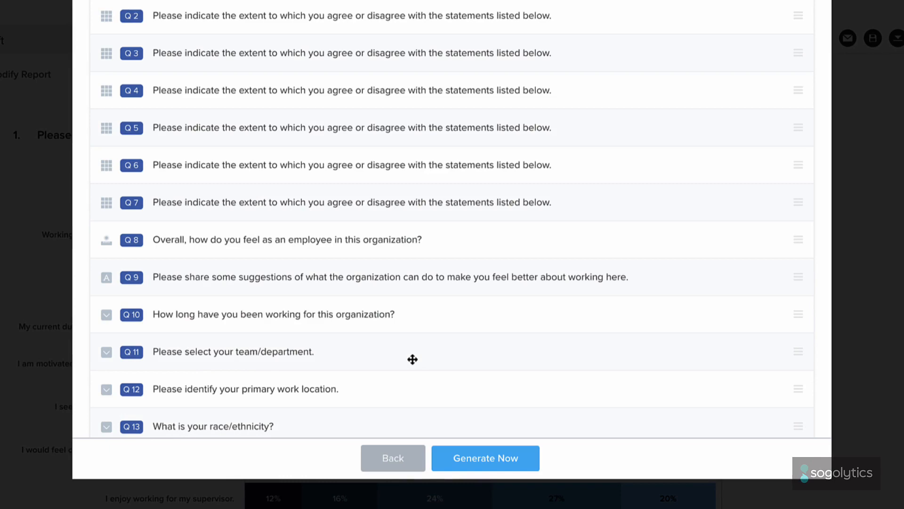
pyautogui.scroll(3)
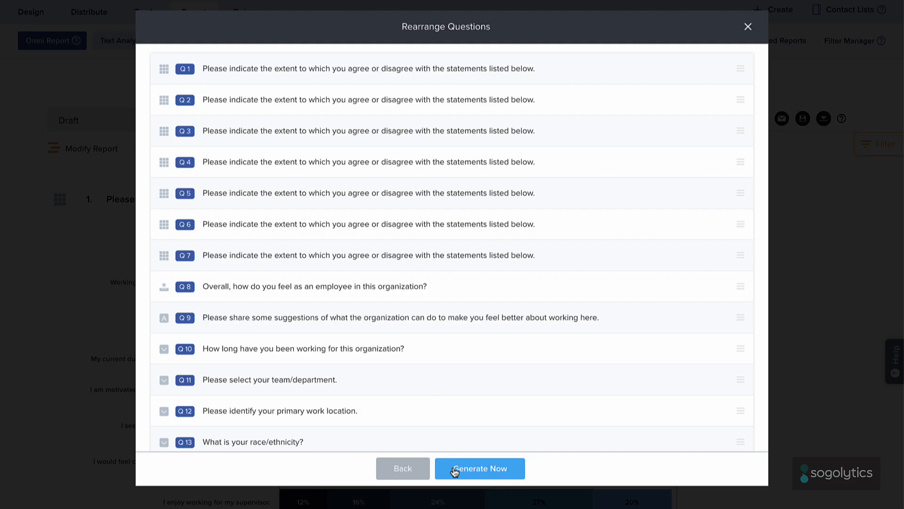
pyautogui.click(480, 469)
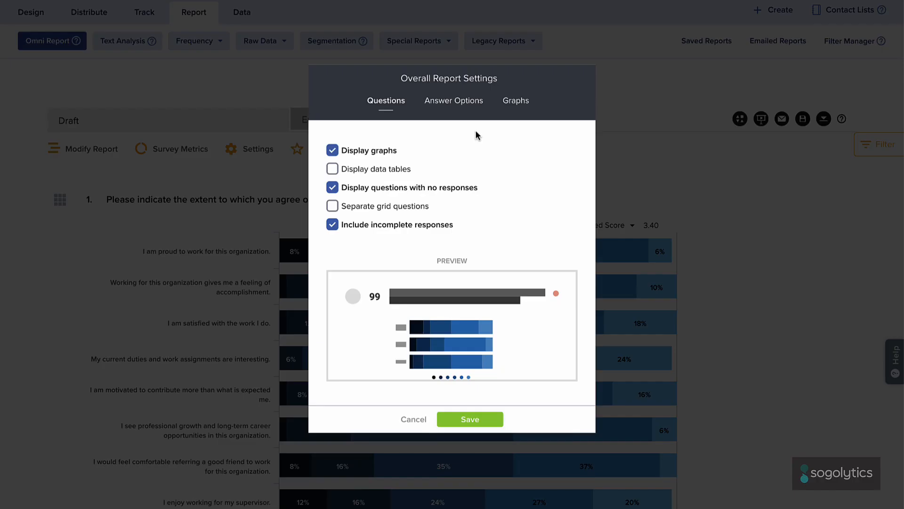
# Choose a new multi-colour default palette in the Graphs settings and save it
pyautogui.click(514, 100)
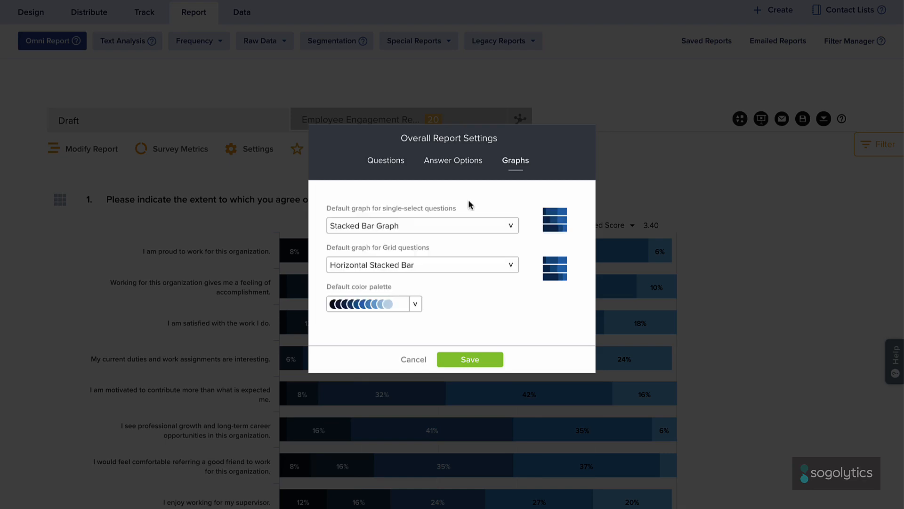
pyautogui.moveTo(423, 308)
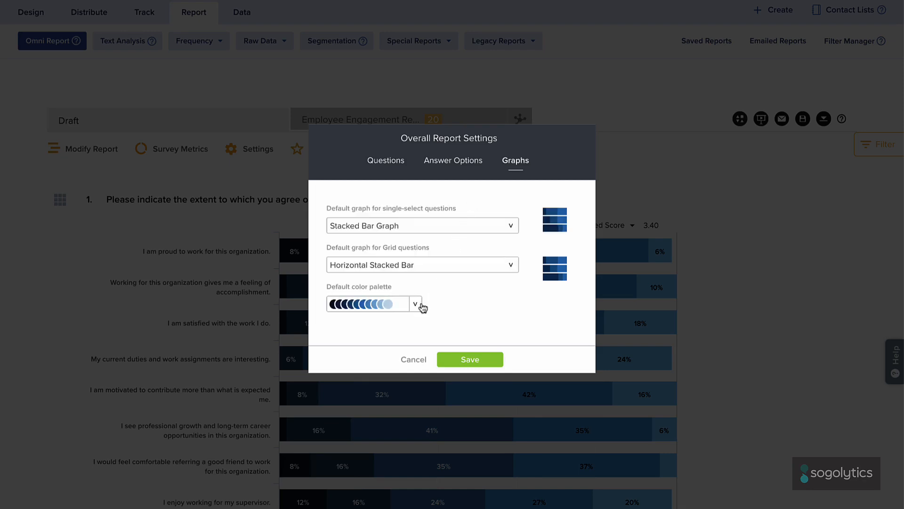
pyautogui.click(415, 305)
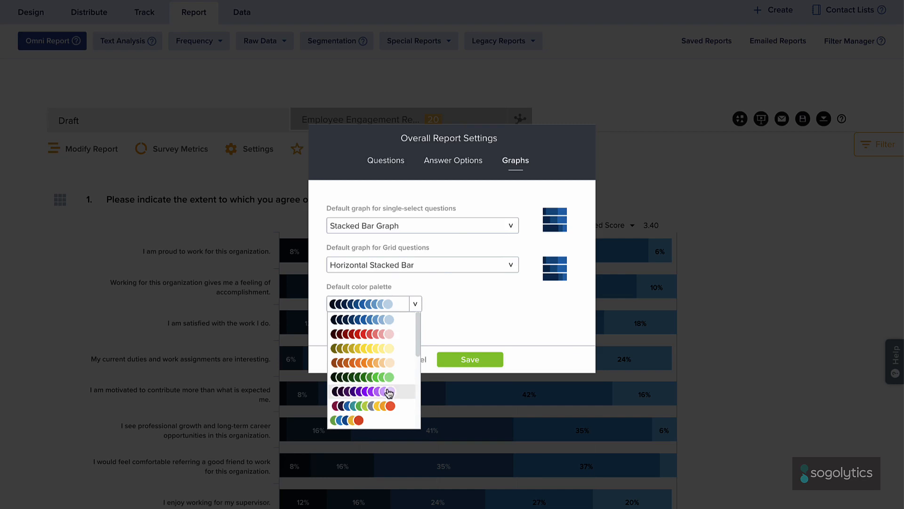
pyautogui.click(362, 392)
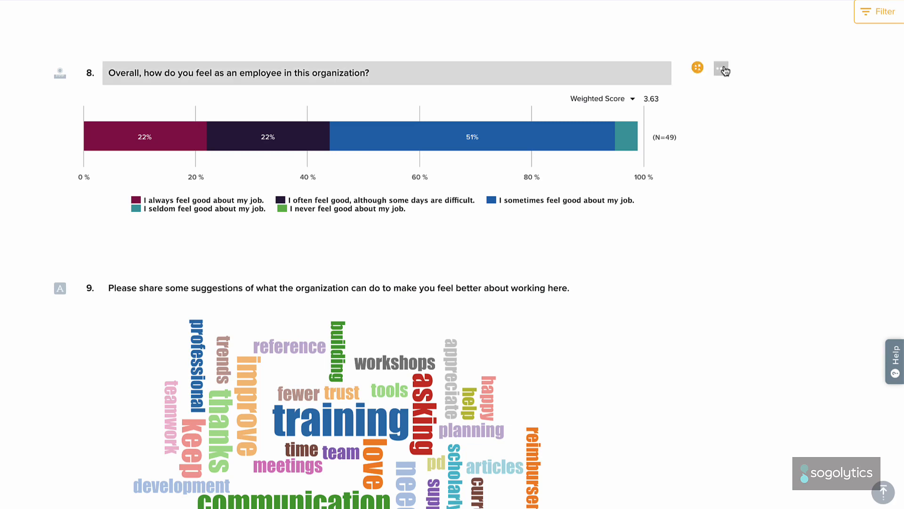
# Customize question 8's graph as a donut chart with a green, blue, navy and yellow palette
pyautogui.click(720, 68)
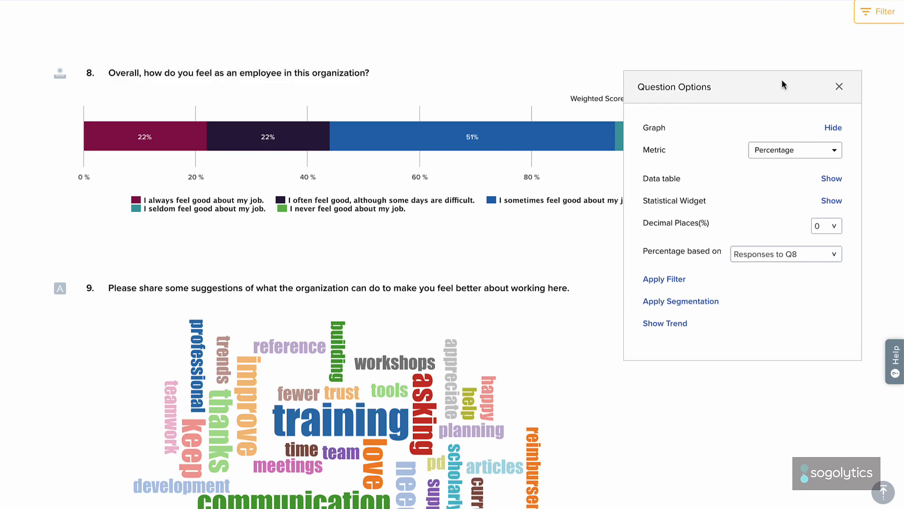
pyautogui.click(838, 87)
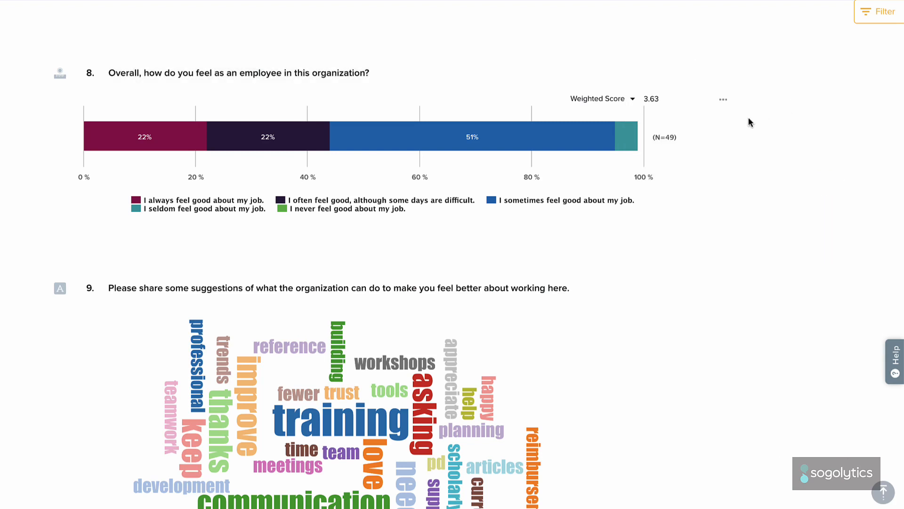
pyautogui.click(723, 99)
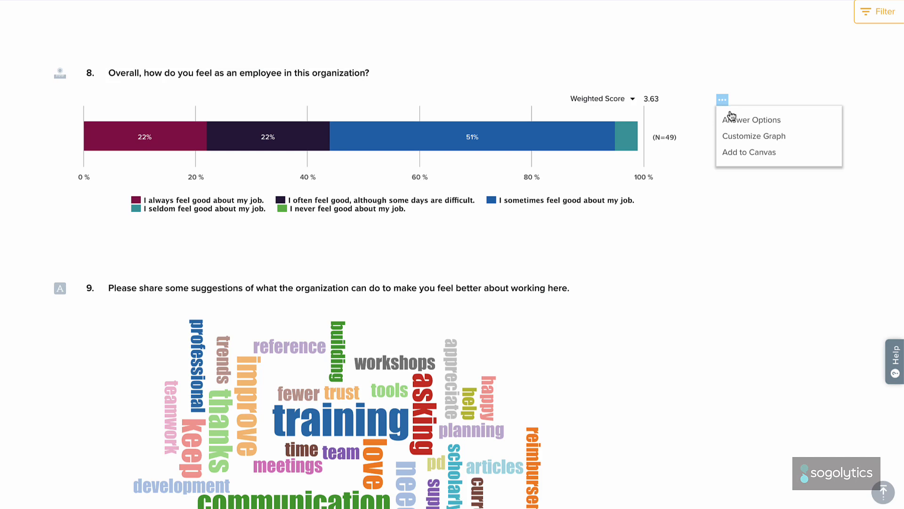
pyautogui.click(754, 135)
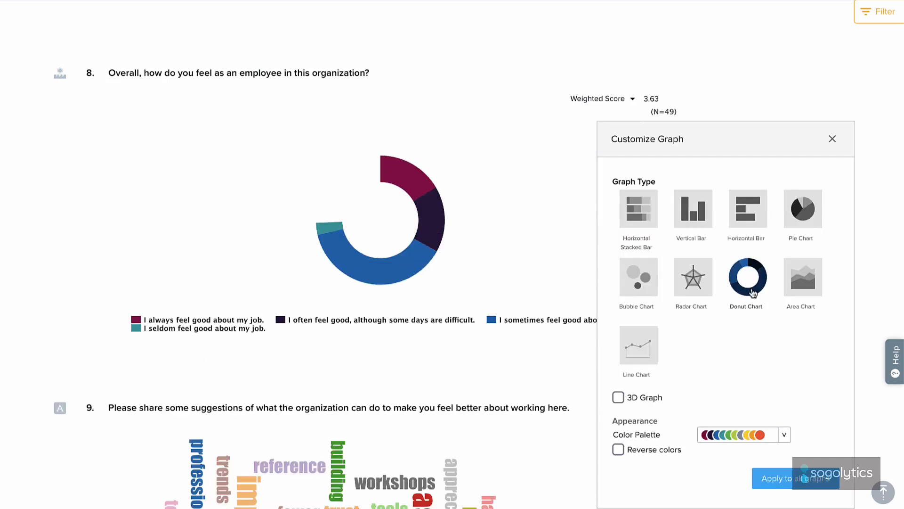
pyautogui.click(783, 434)
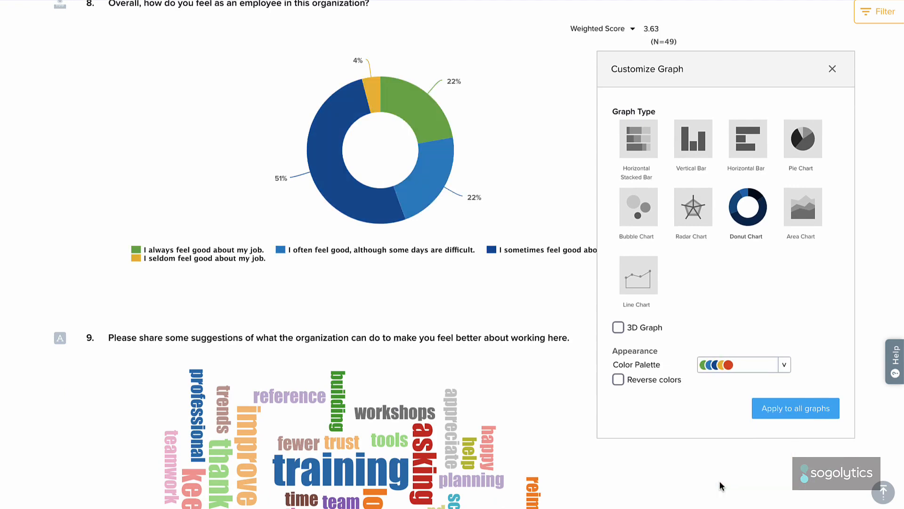
pyautogui.click(832, 69)
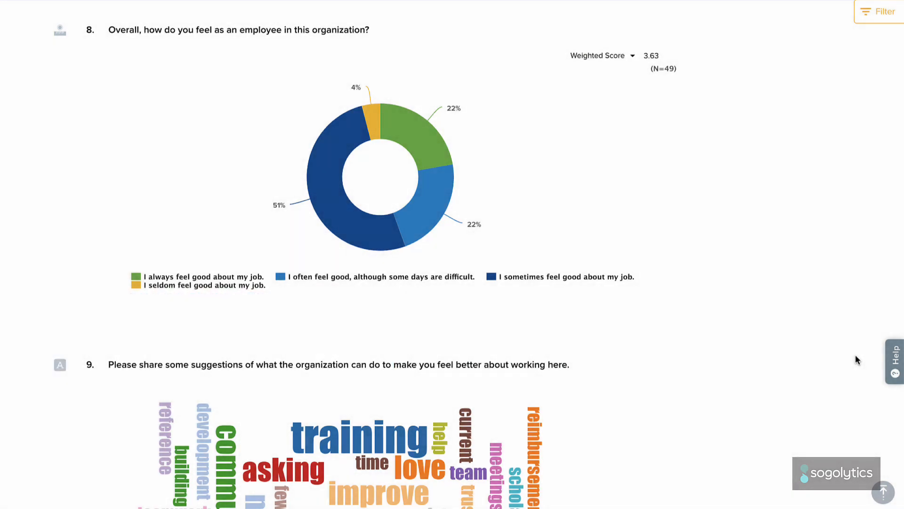
pyautogui.moveTo(885, 359)
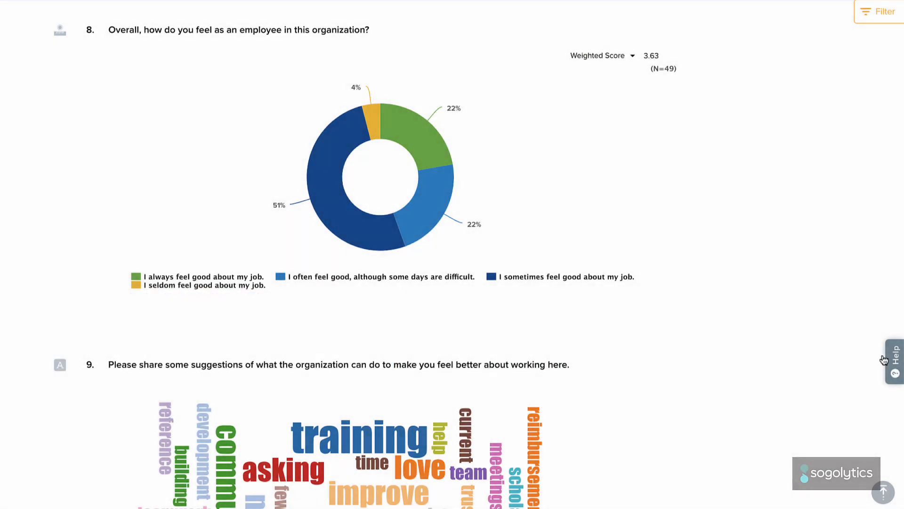
# View the Omni All in One Report page in the user guide from the Help resources
pyautogui.click(894, 360)
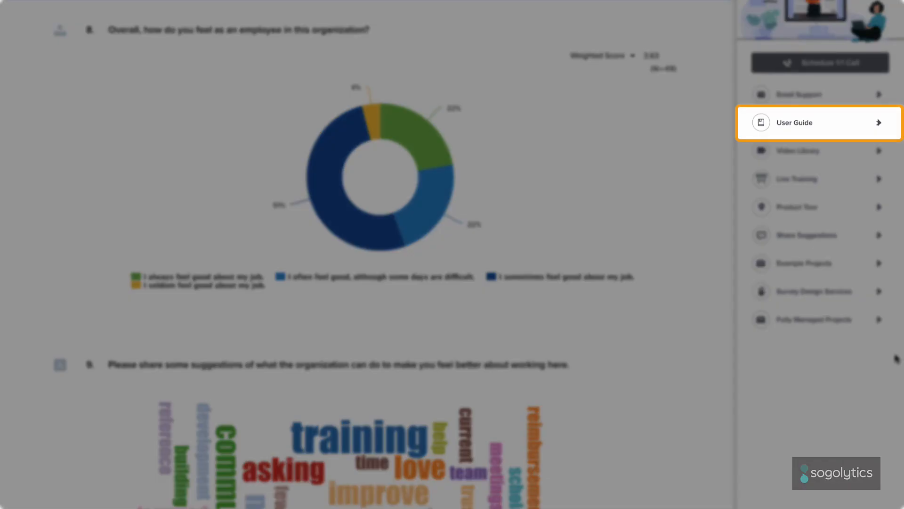
pyautogui.click(798, 122)
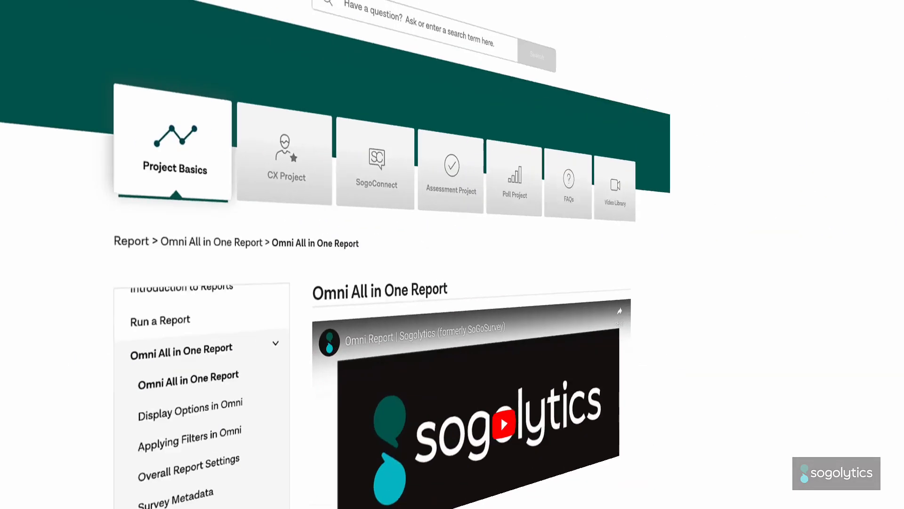
pyautogui.scroll(-3)
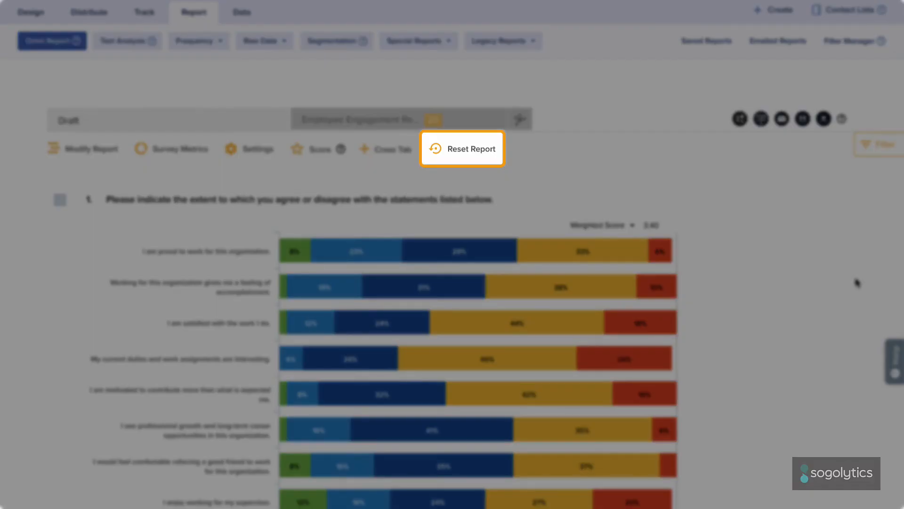
# Return to question 1 after the reset and save the Omni report
pyautogui.scroll(-3)
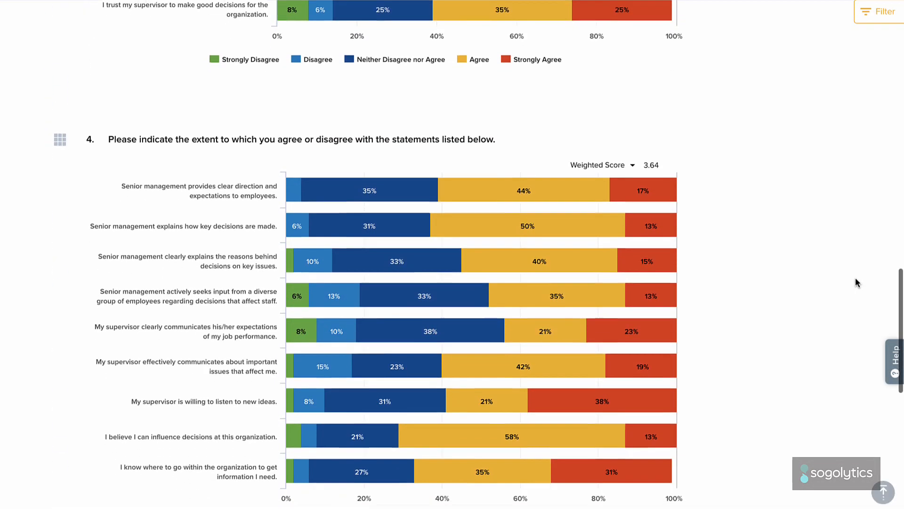
pyautogui.scroll(3)
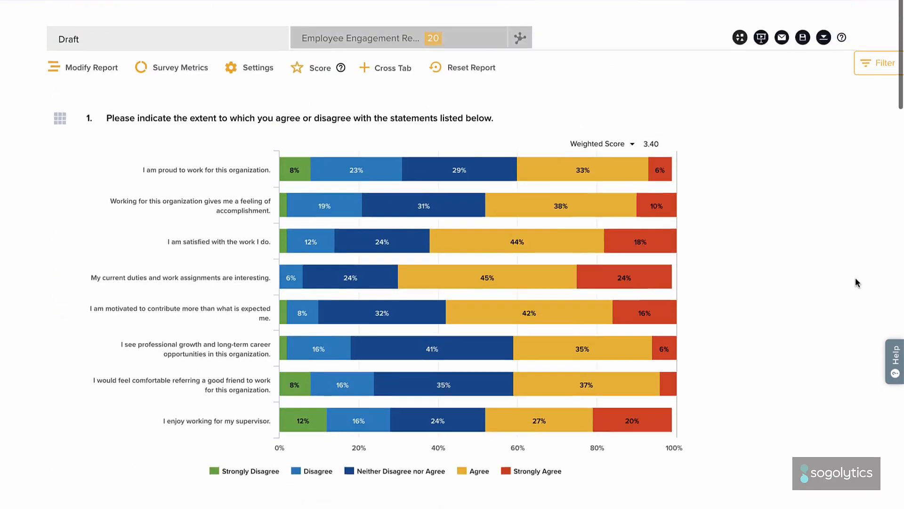
pyautogui.click(802, 36)
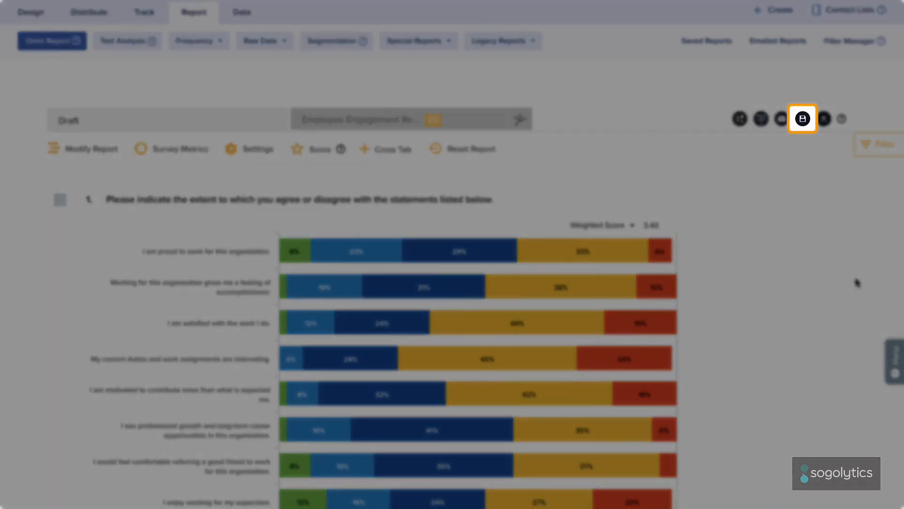